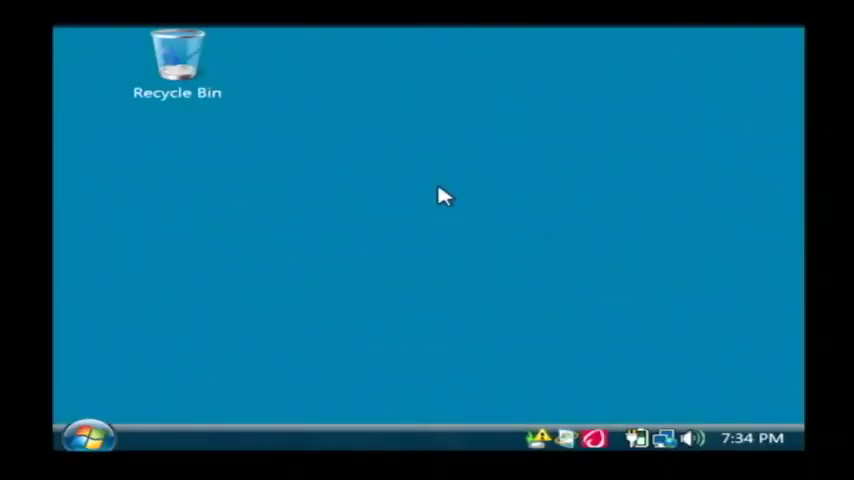
{"action": "mouse_move", "coordinate": [135, 400]}
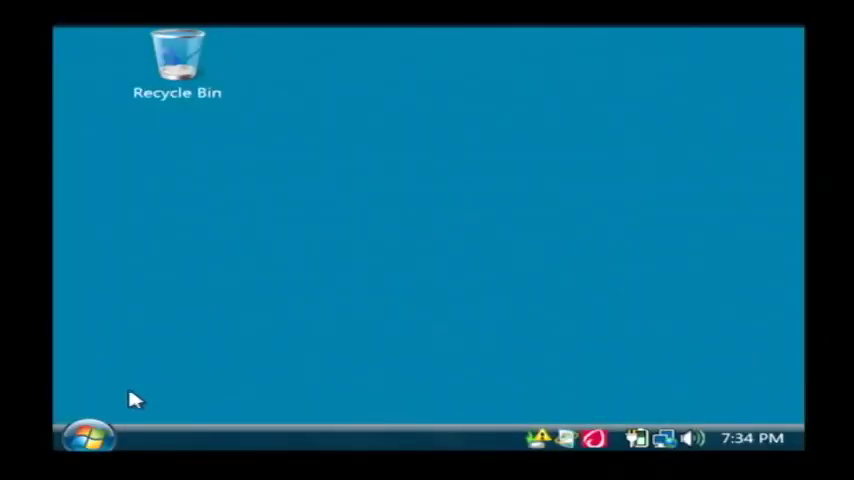
{"action": "mouse_move", "coordinate": [207, 390]}
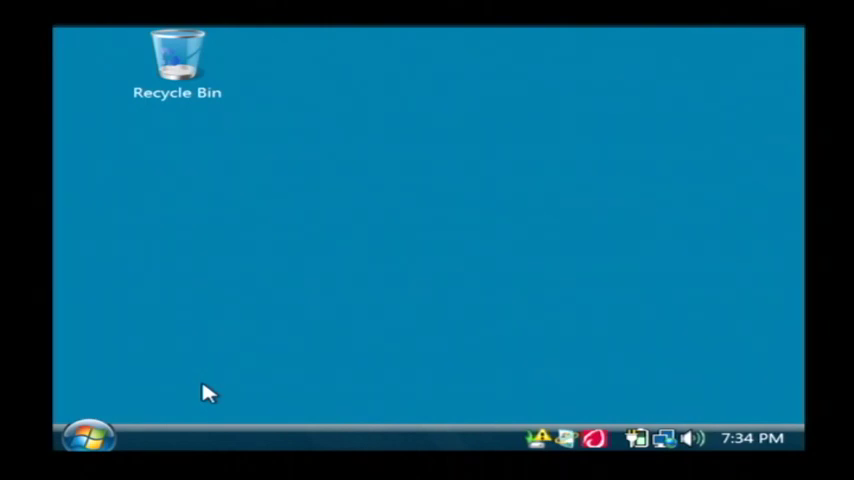
{"action": "mouse_move", "coordinate": [204, 383]}
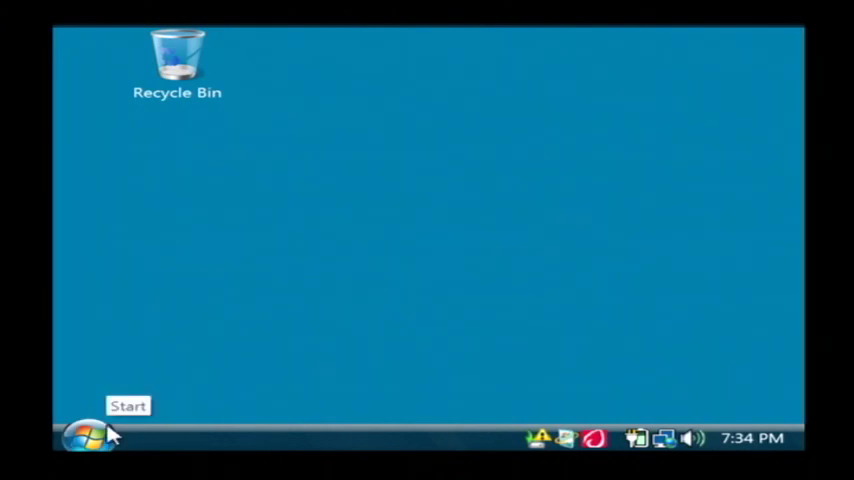
Launch Computer Management via Manage on the Computer entry of the Start menu
{"action": "left_click", "coordinate": [88, 437]}
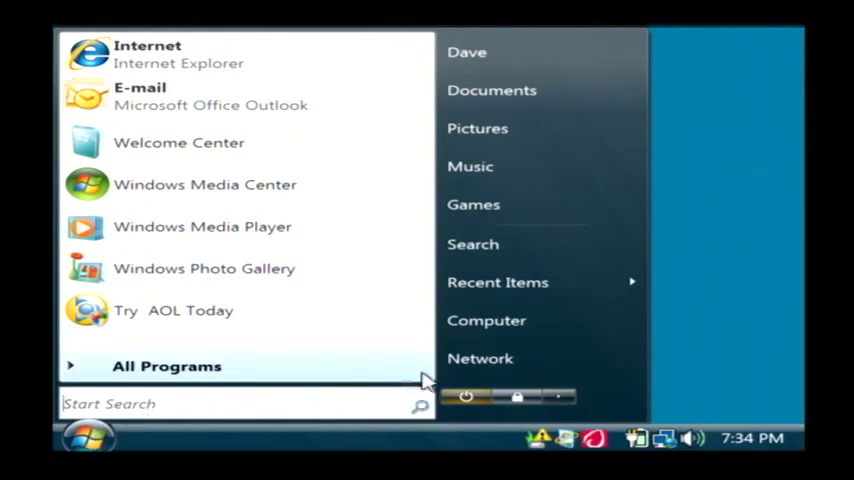
{"action": "right_click", "coordinate": [486, 320]}
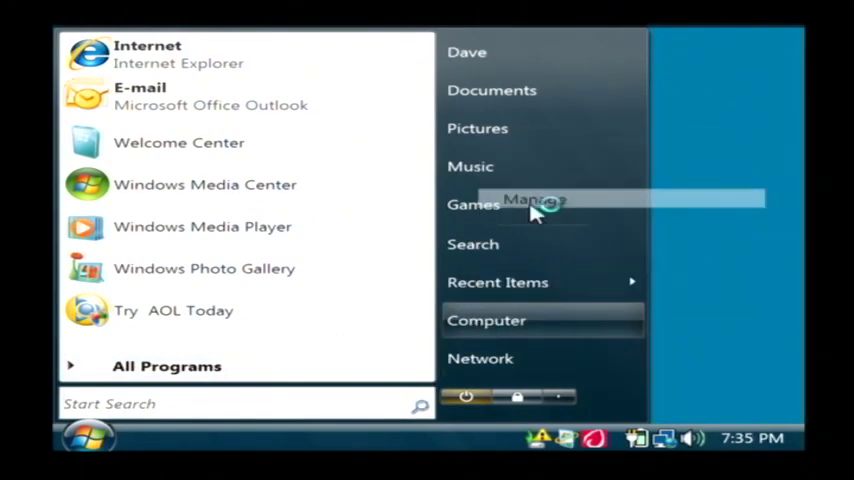
{"action": "left_click", "coordinate": [535, 200]}
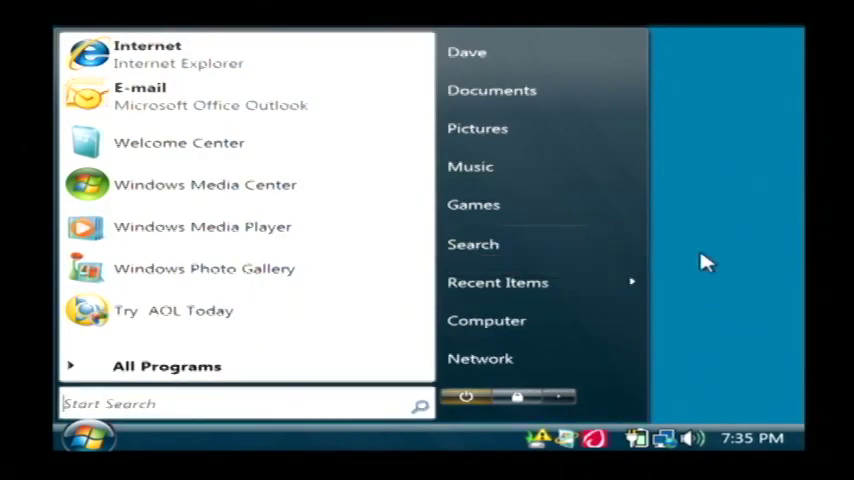
Widen the console tree and show Disk Management for Disk 0
{"action": "left_click", "coordinate": [486, 320]}
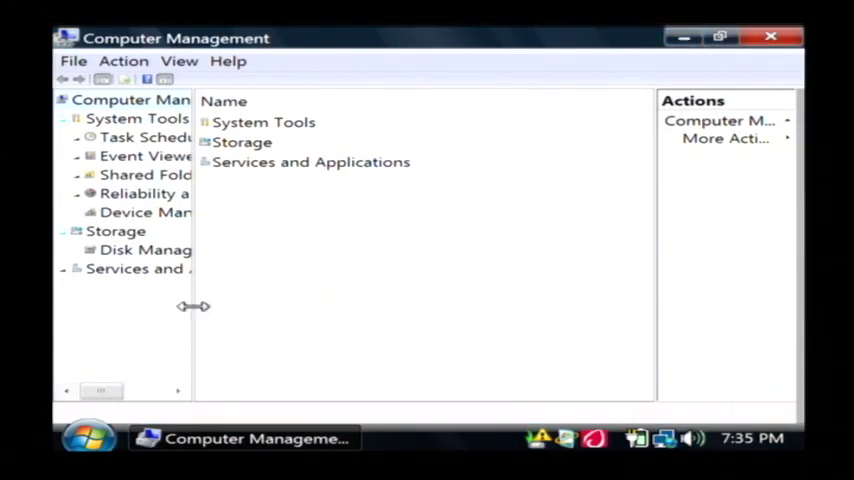
{"action": "left_click_drag", "start_coordinate": [193, 306], "coordinate": [298, 306]}
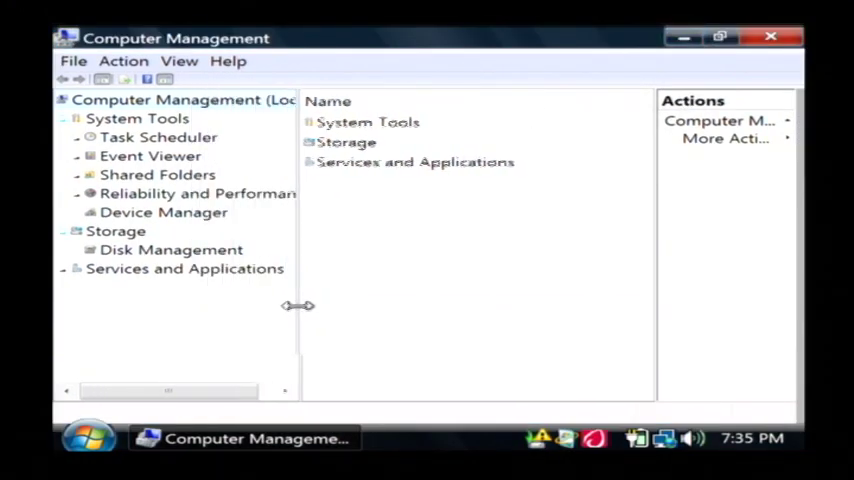
{"action": "left_click_drag", "start_coordinate": [298, 305], "coordinate": [345, 305]}
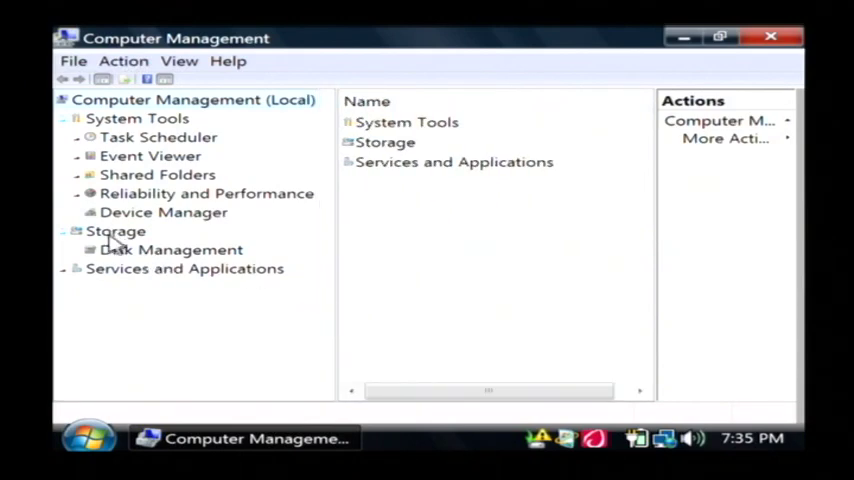
{"action": "left_click", "coordinate": [171, 249]}
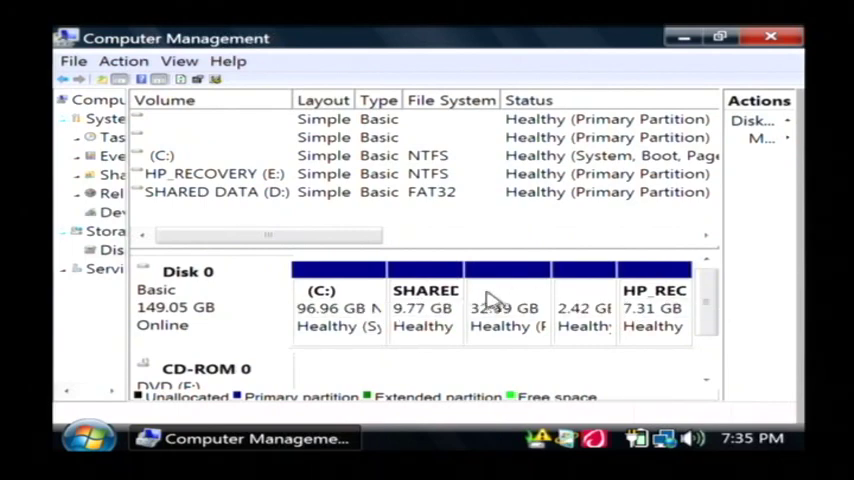
{"action": "mouse_move", "coordinate": [348, 305]}
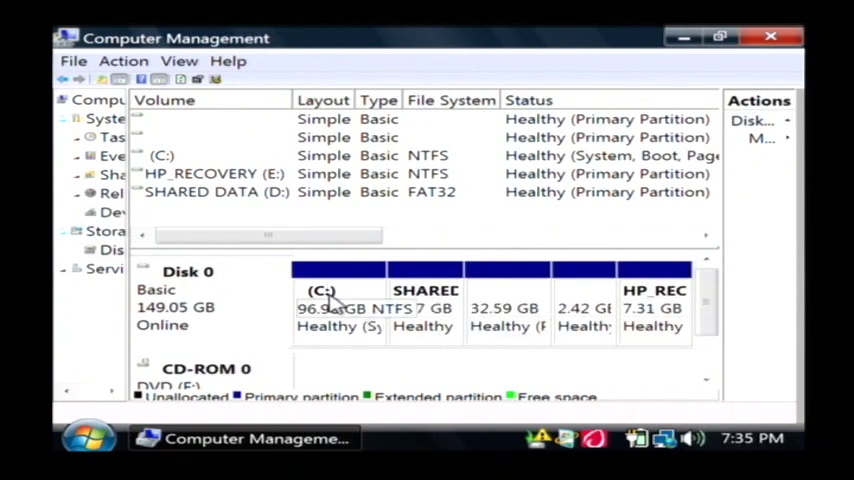
{"action": "mouse_move", "coordinate": [378, 302]}
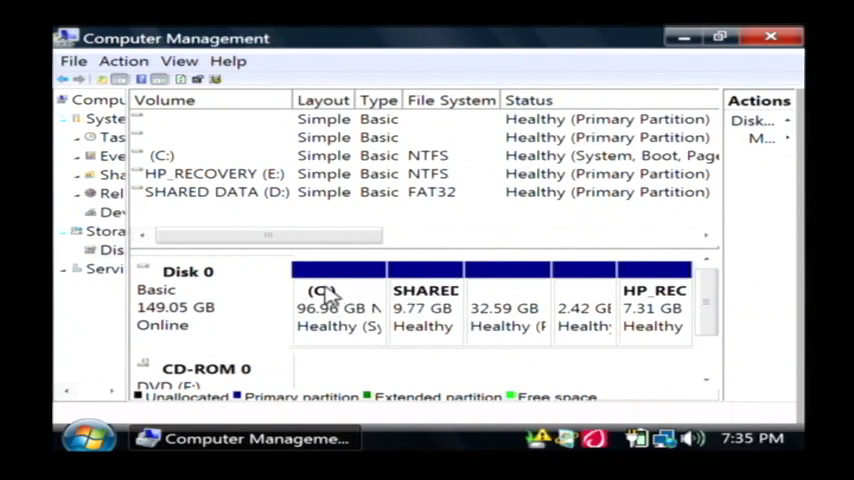
Open the Shrink C: dialog from the C: partition's context menu
{"action": "right_click", "coordinate": [325, 307]}
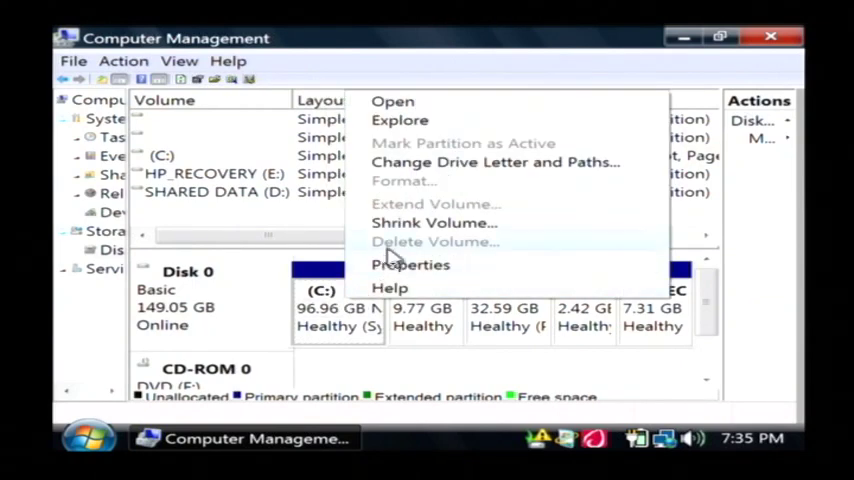
{"action": "left_click", "coordinate": [434, 222]}
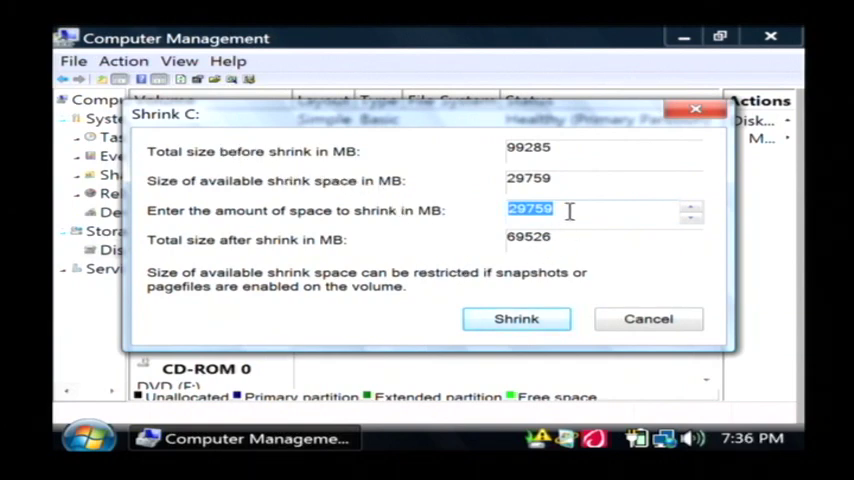
{"action": "mouse_move", "coordinate": [471, 217]}
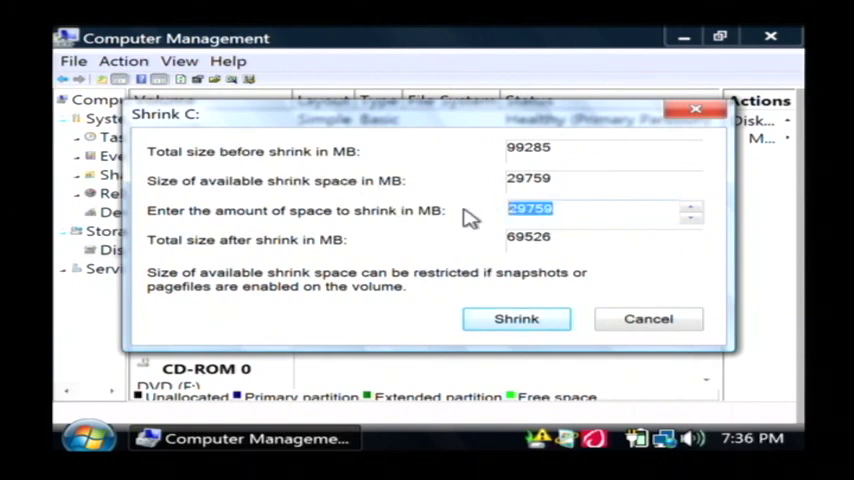
Shrink C: by 5000 MB
{"action": "type", "text": "5000"}
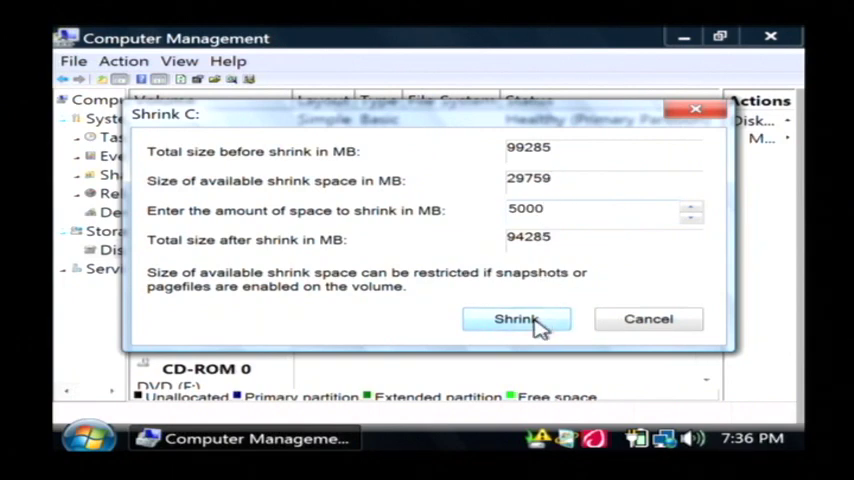
{"action": "left_click", "coordinate": [516, 318]}
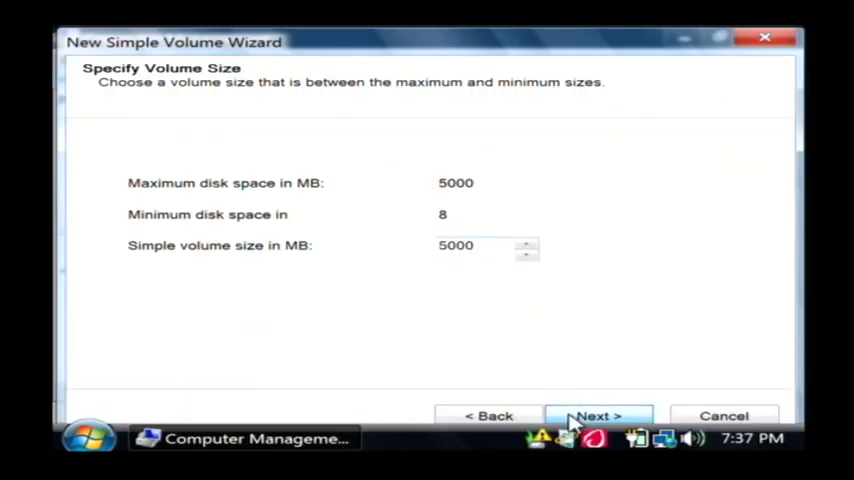
Accept the 5000 MB volume size and assign drive letter N
{"action": "left_click", "coordinate": [598, 415]}
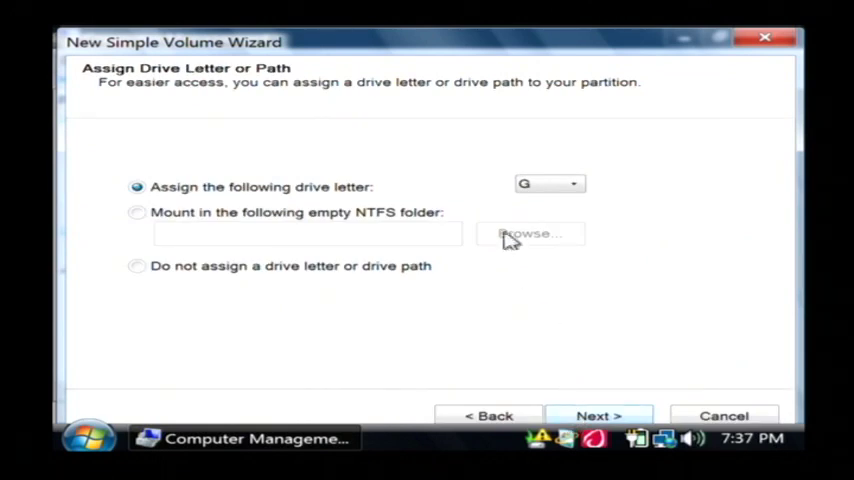
{"action": "left_click", "coordinate": [571, 184]}
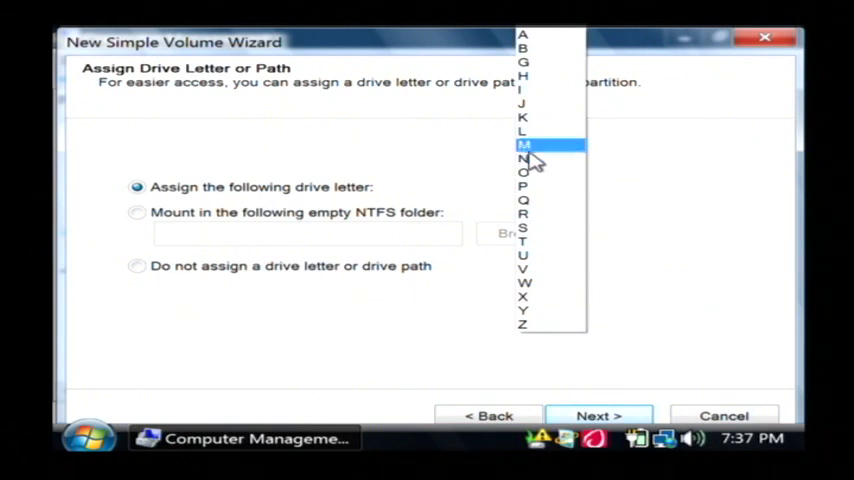
{"action": "left_click", "coordinate": [524, 158]}
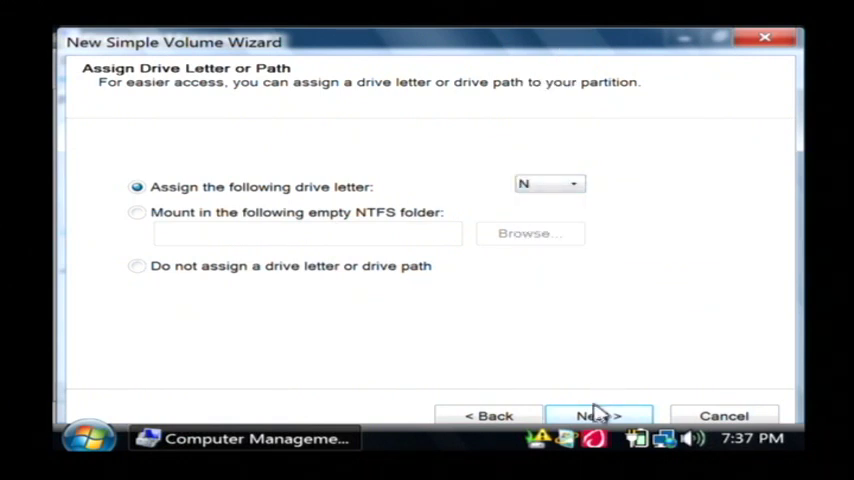
{"action": "left_click", "coordinate": [598, 415]}
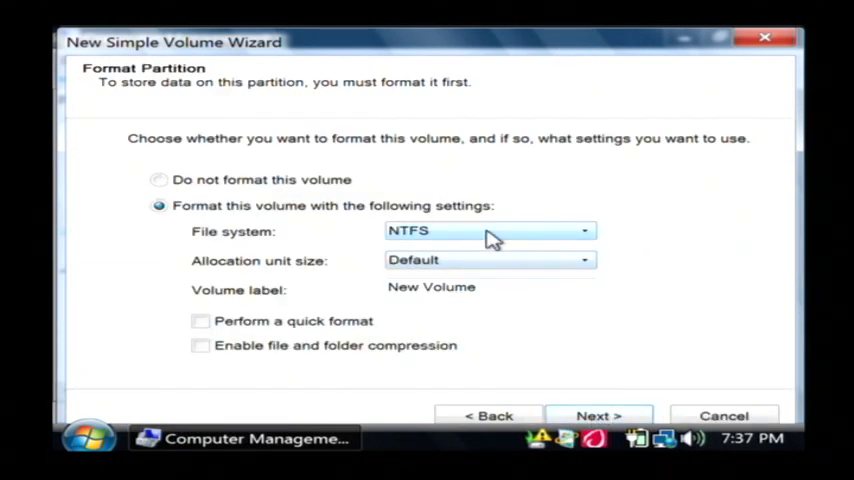
Enable quick format for the NTFS volume 'New Volume' and continue
{"action": "left_click", "coordinate": [200, 320]}
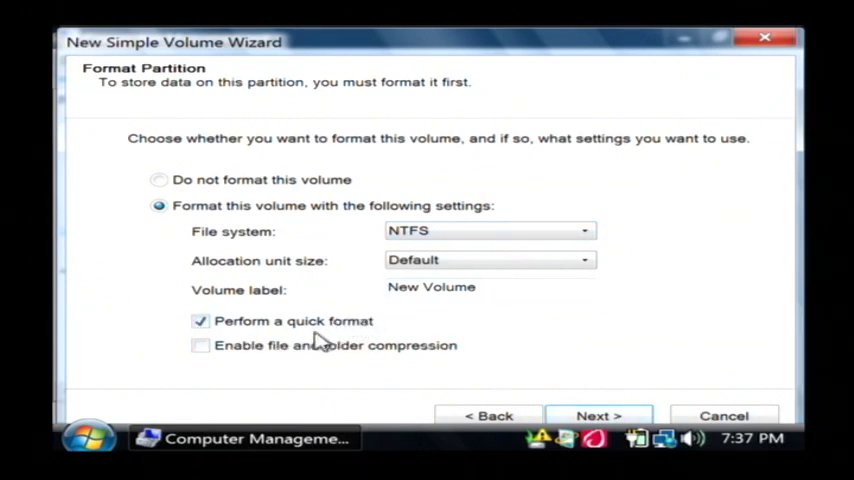
{"action": "mouse_move", "coordinate": [308, 362]}
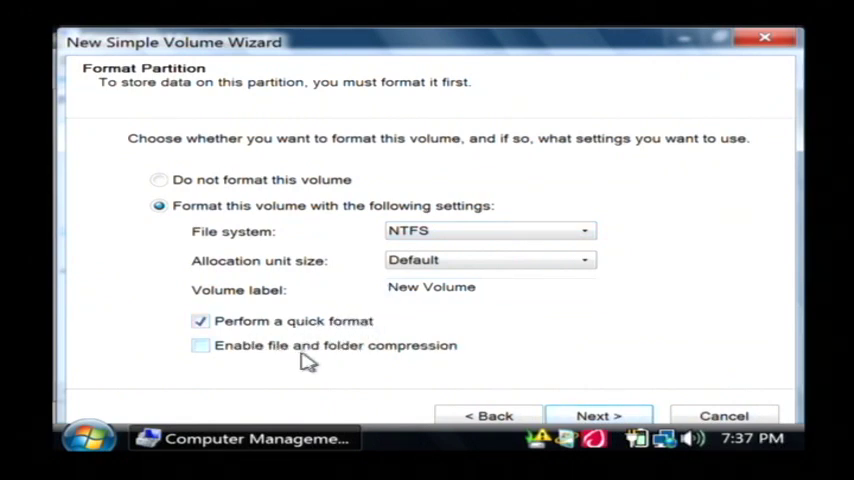
{"action": "mouse_move", "coordinate": [340, 333]}
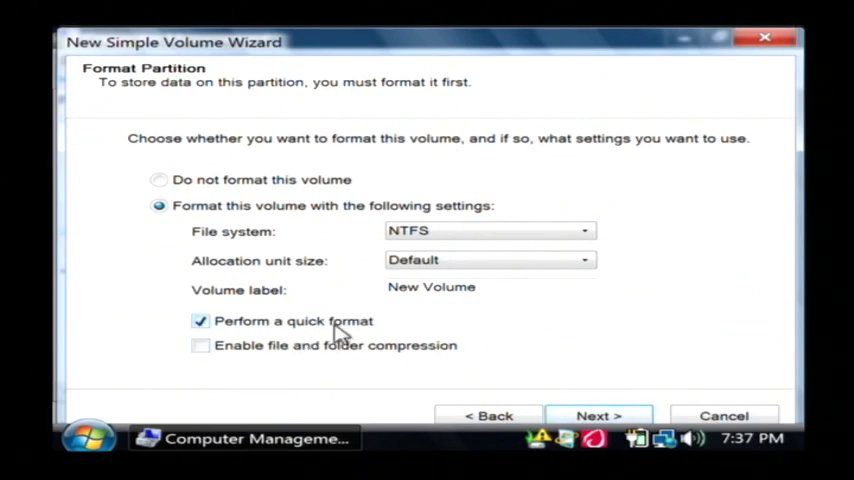
{"action": "left_click", "coordinate": [598, 416]}
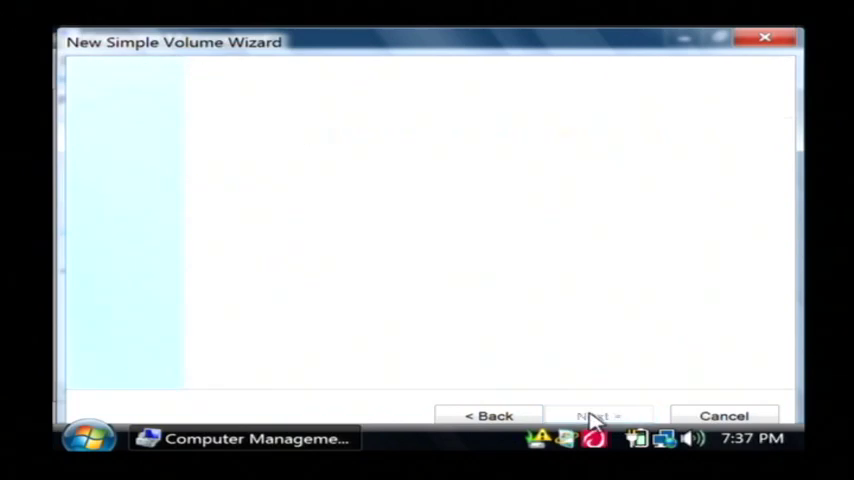